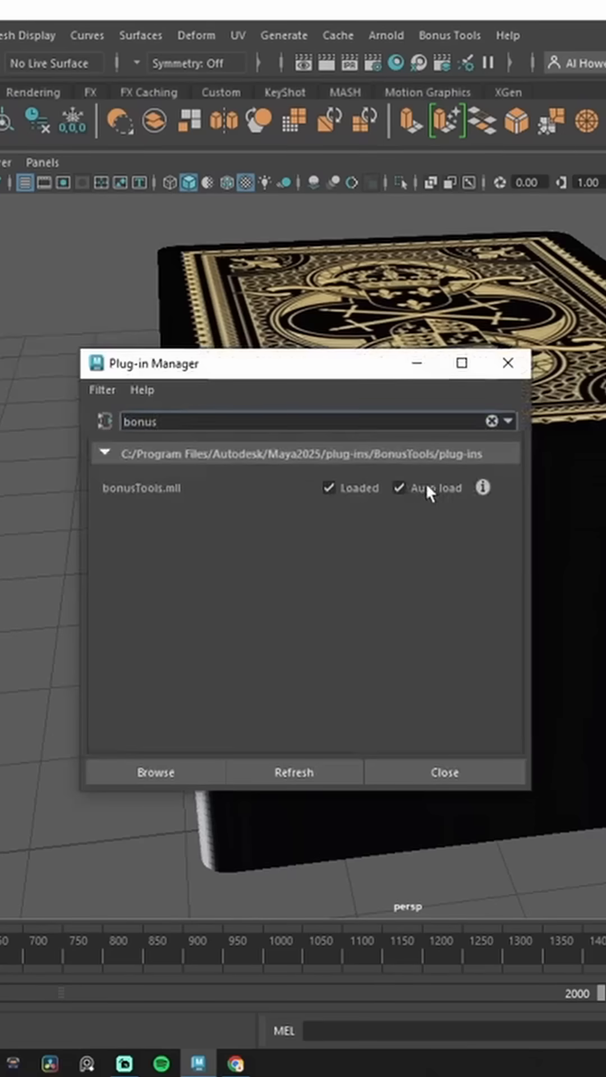
- Close the Plug-in Manager and open Bonus Tools' Randomize Transforms (Advanced)
left_click(444, 772)
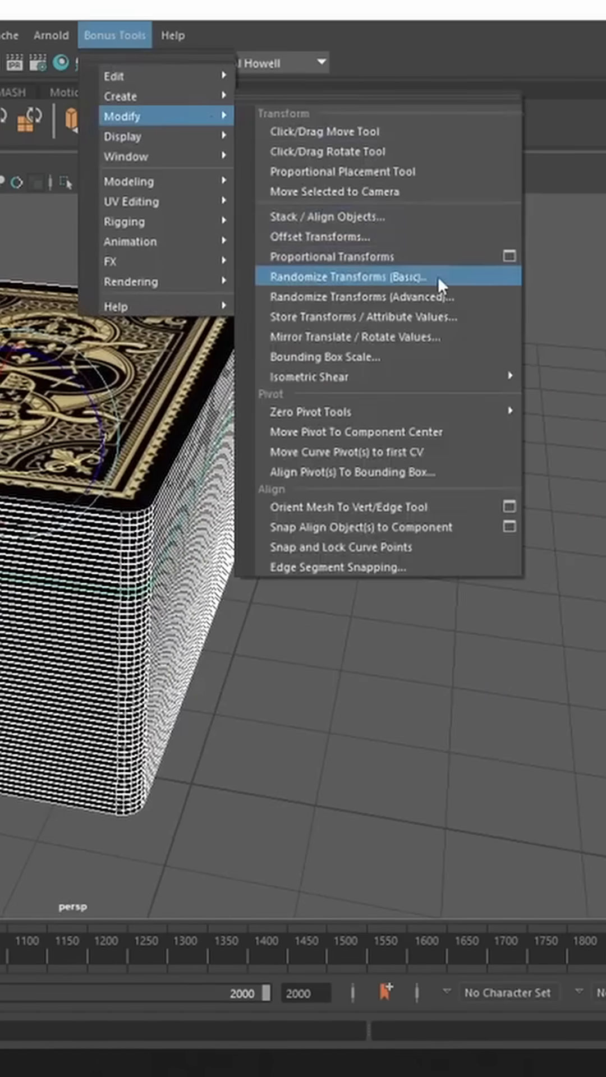
mouse_move(437, 297)
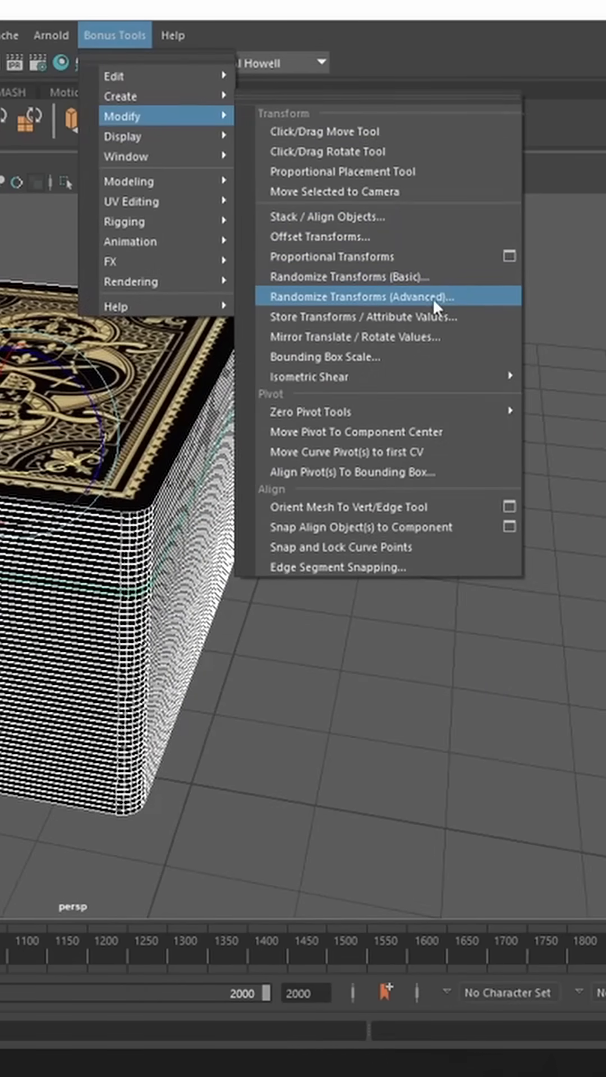
left_click(358, 296)
type("2.500")
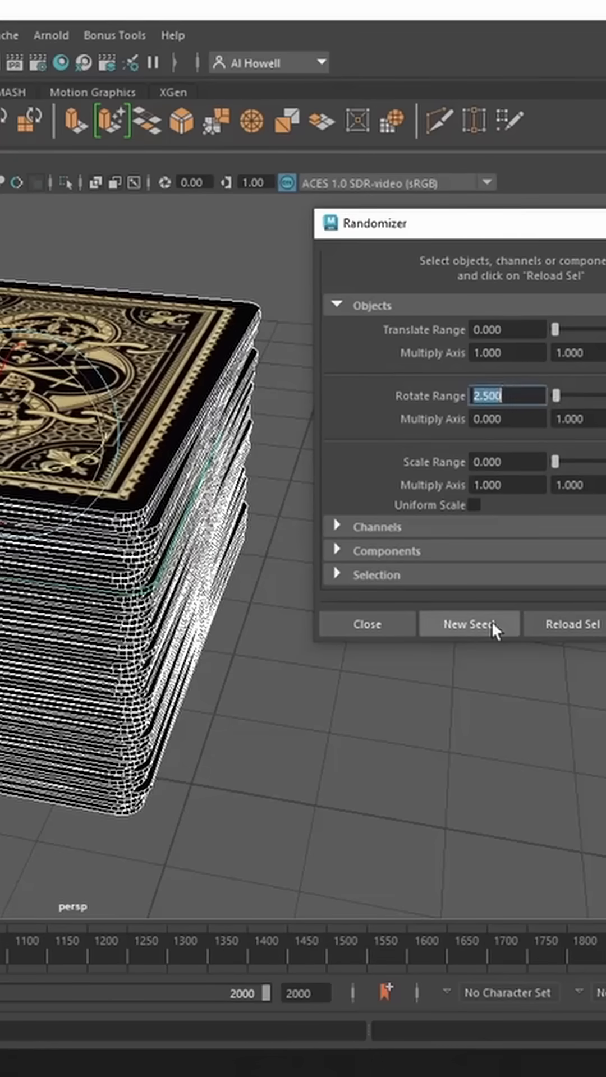
- Reroll the card rotation seed three times, then set Rotate Range to 4.000
left_click(469, 625)
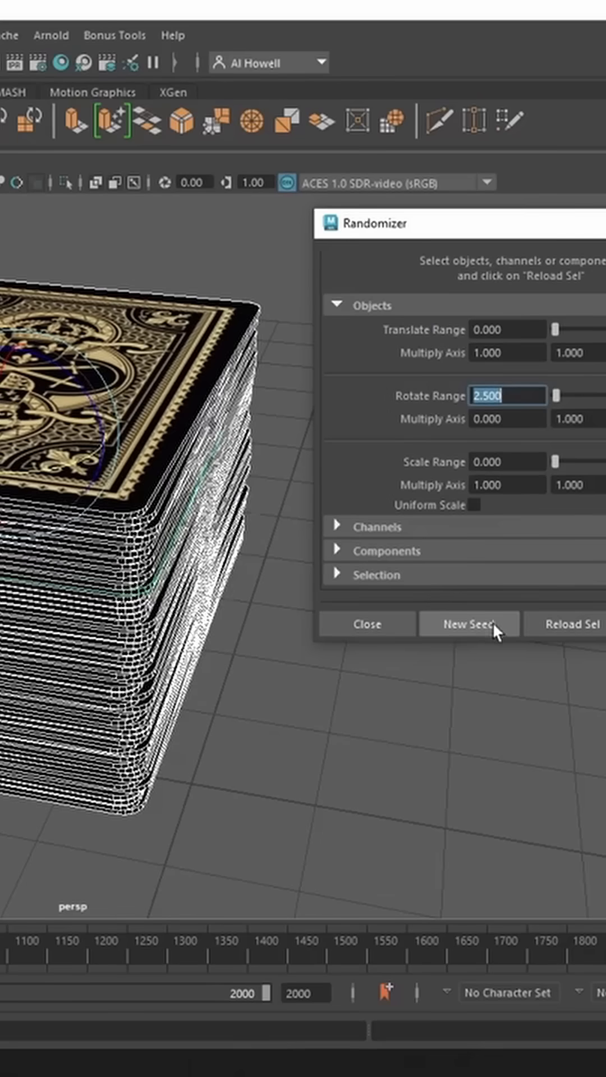
left_click(469, 624)
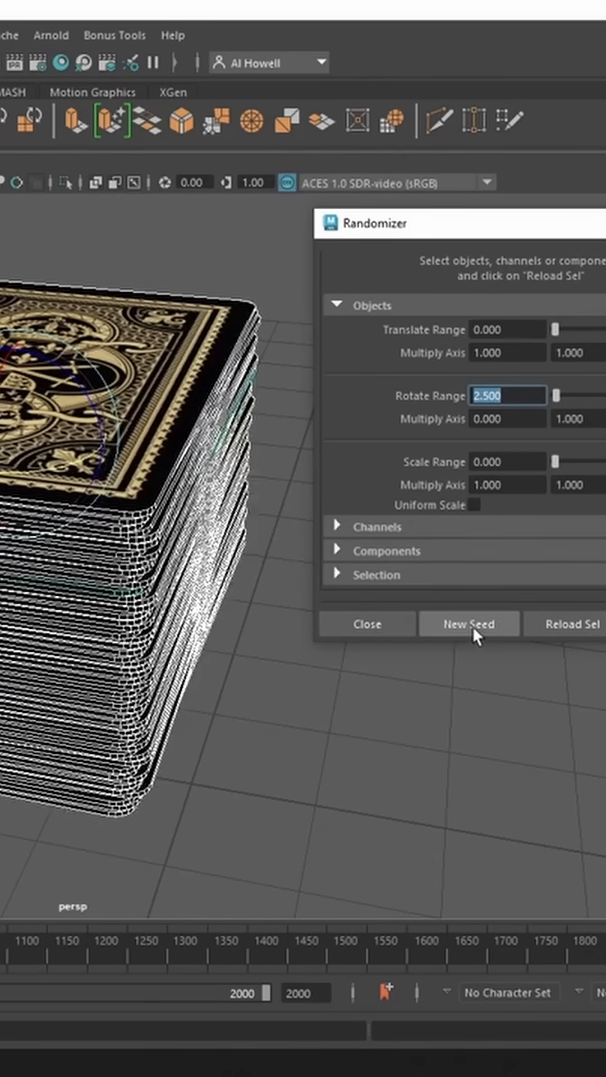
left_click(469, 624)
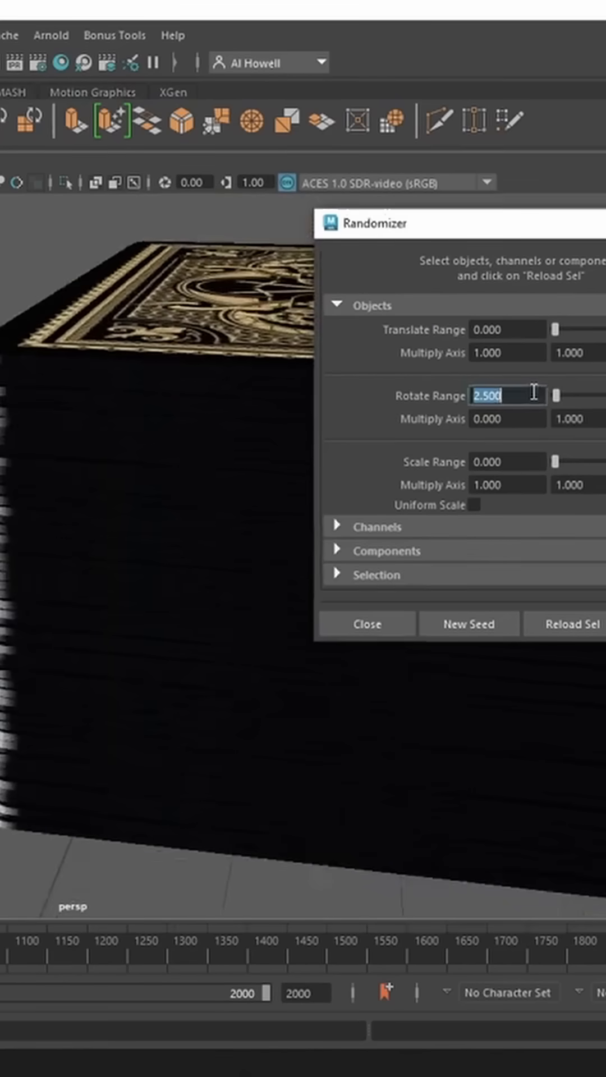
type("4.000")
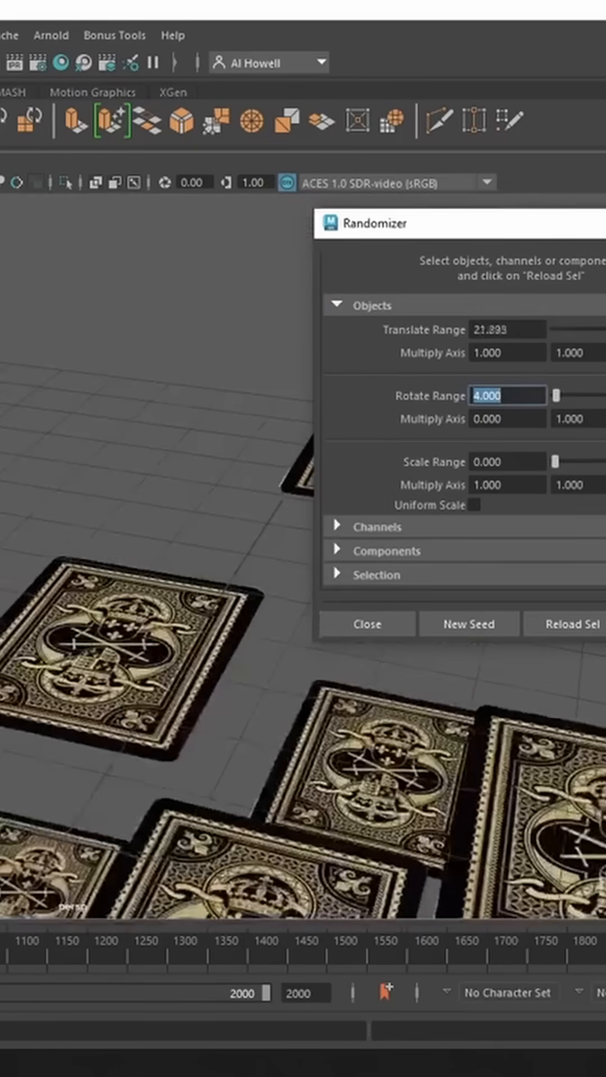
- Try a large offset, then set Translate Range to 0.100 and apply to the stack
left_click(469, 624)
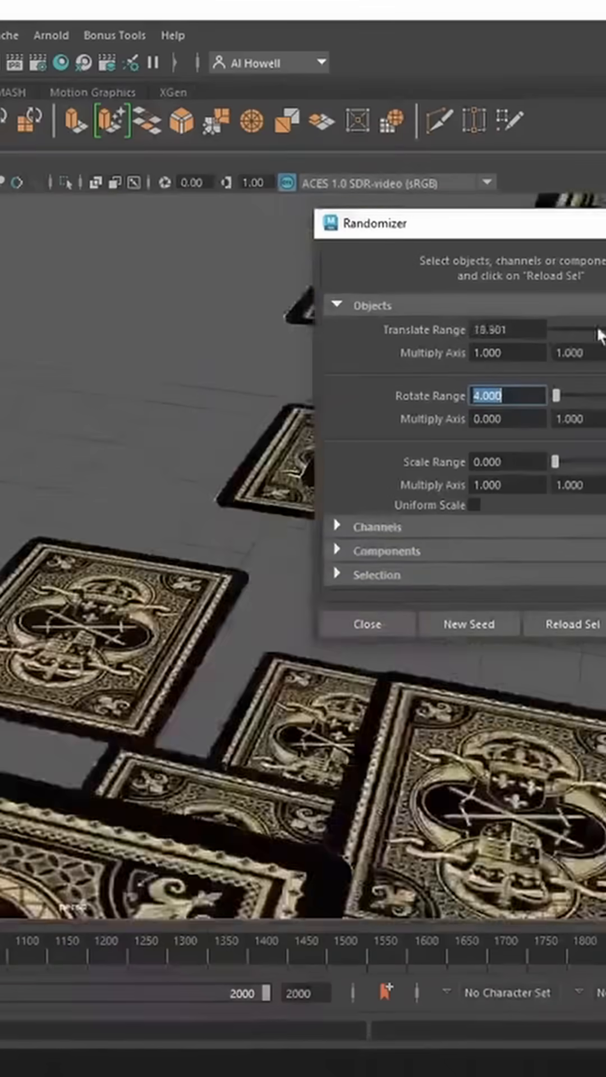
left_click(567, 352)
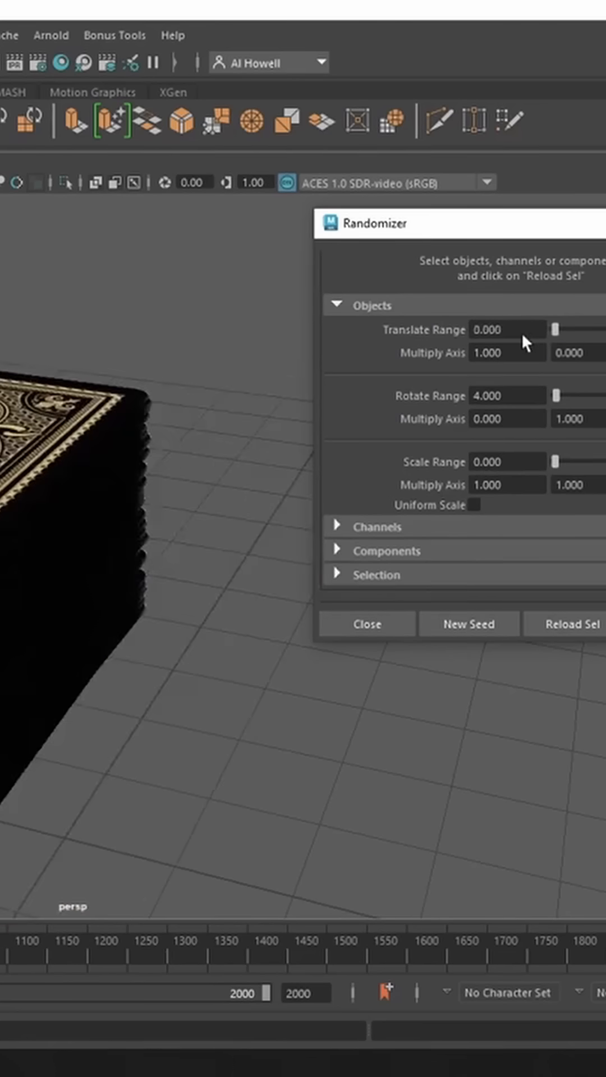
mouse_move(545, 345)
type("0.500")
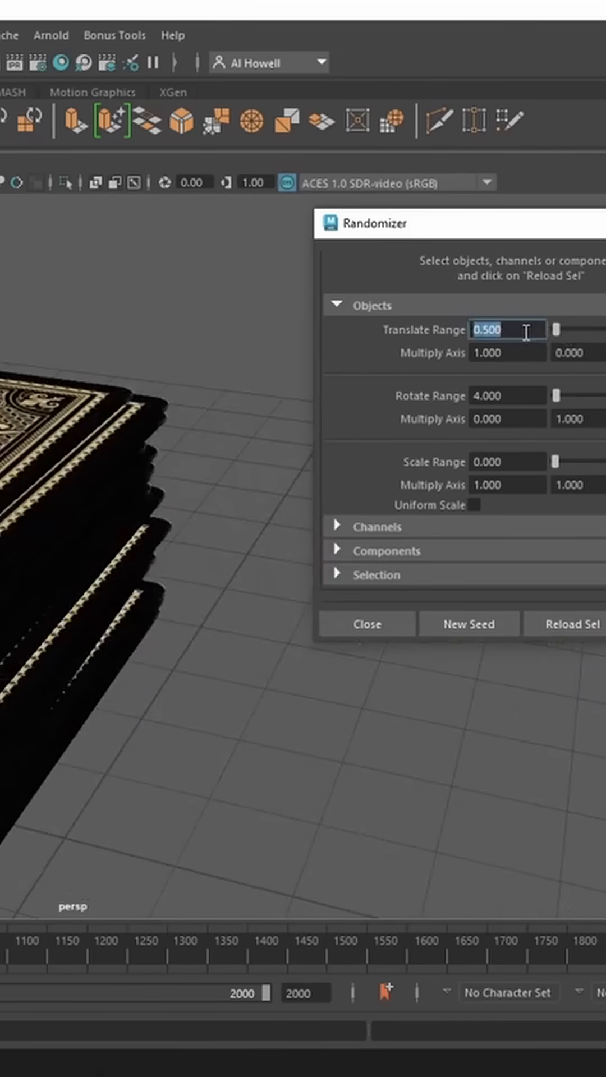
key("ctrl+a")
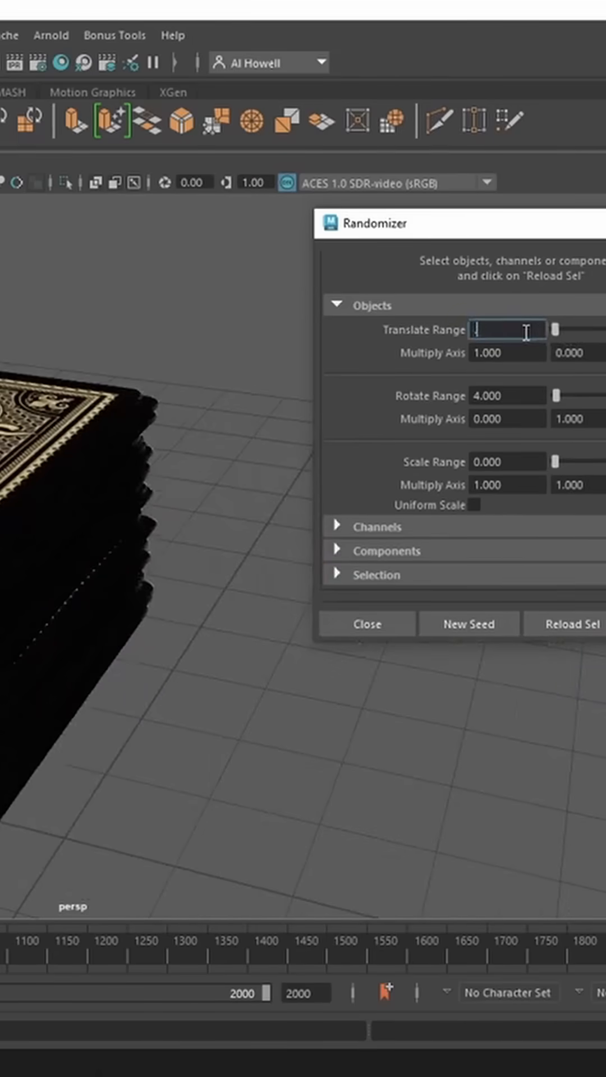
type("0.100")
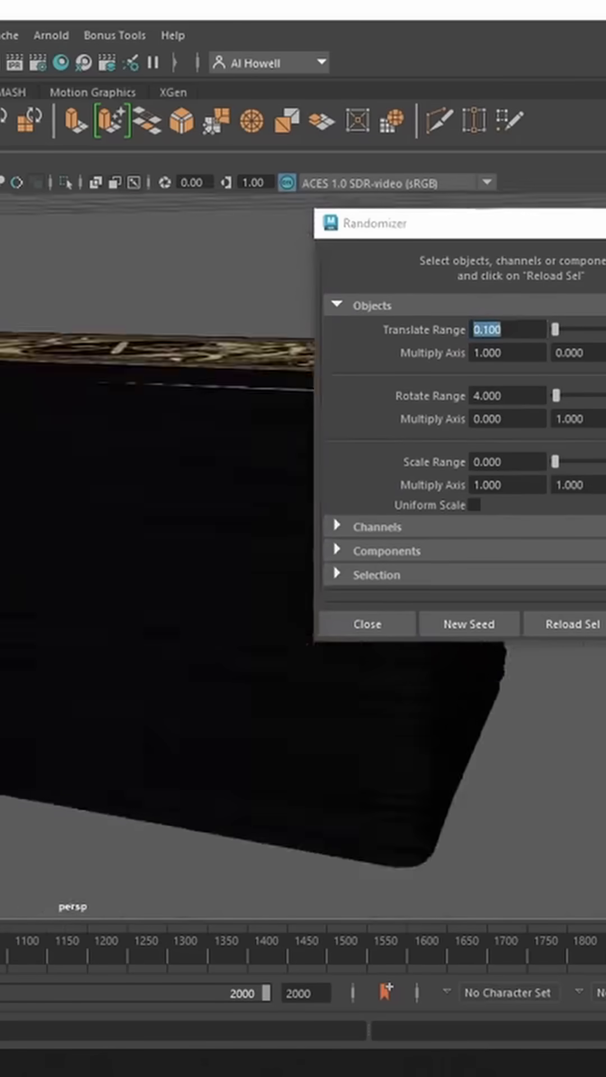
left_click(469, 623)
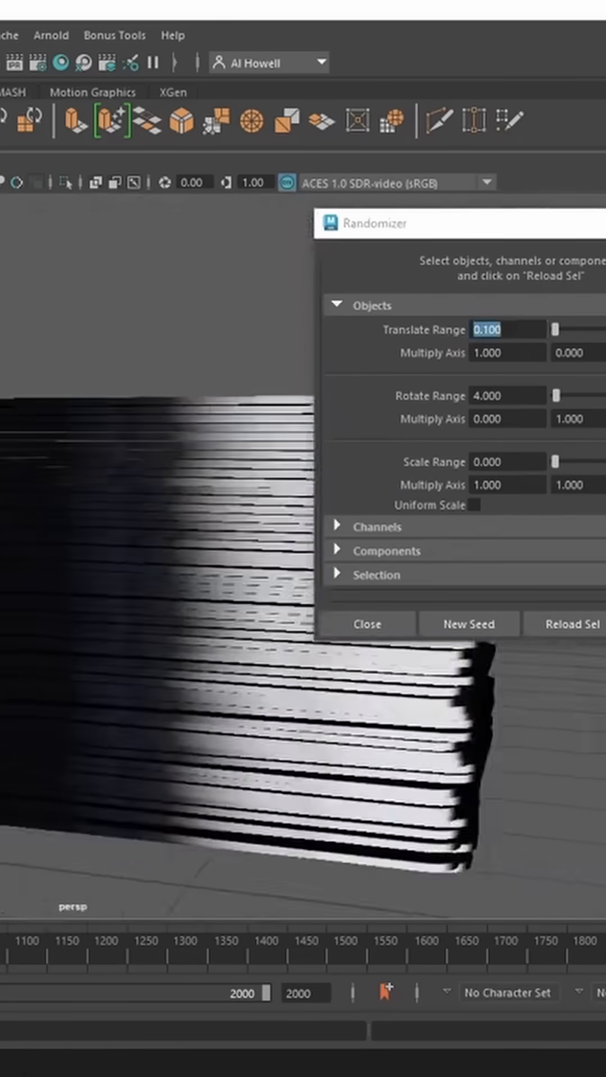